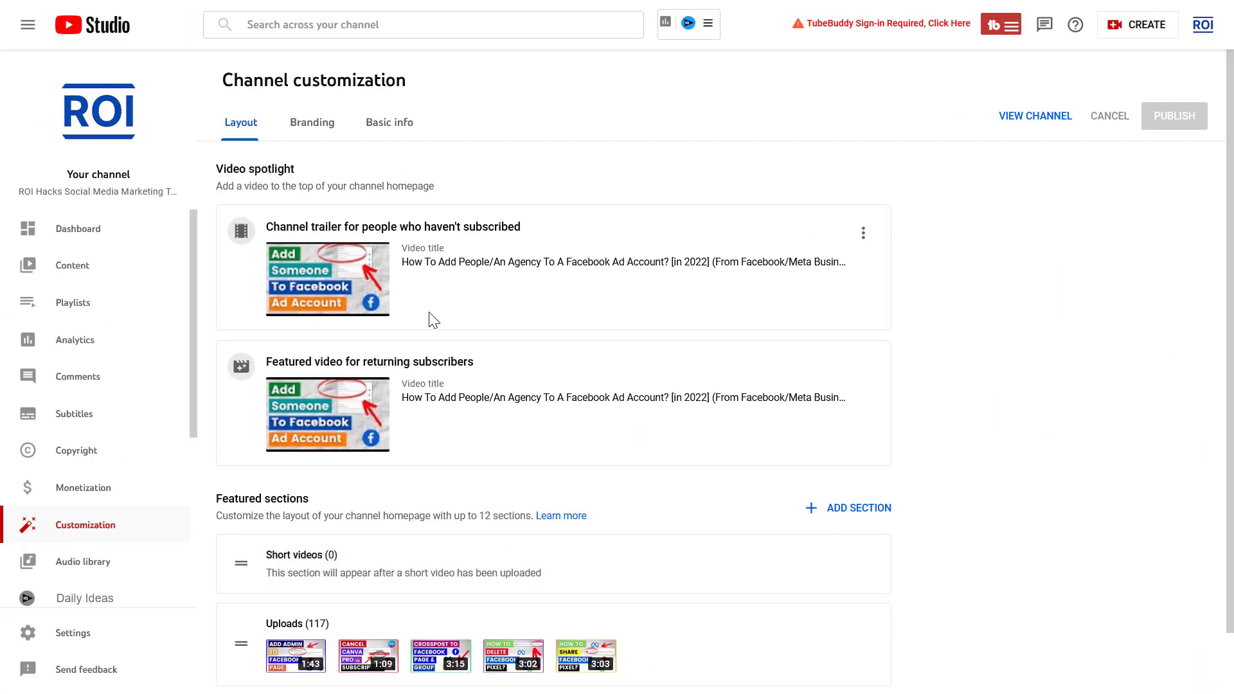
{"action": "mouse_move", "coordinate": [686, 226]}
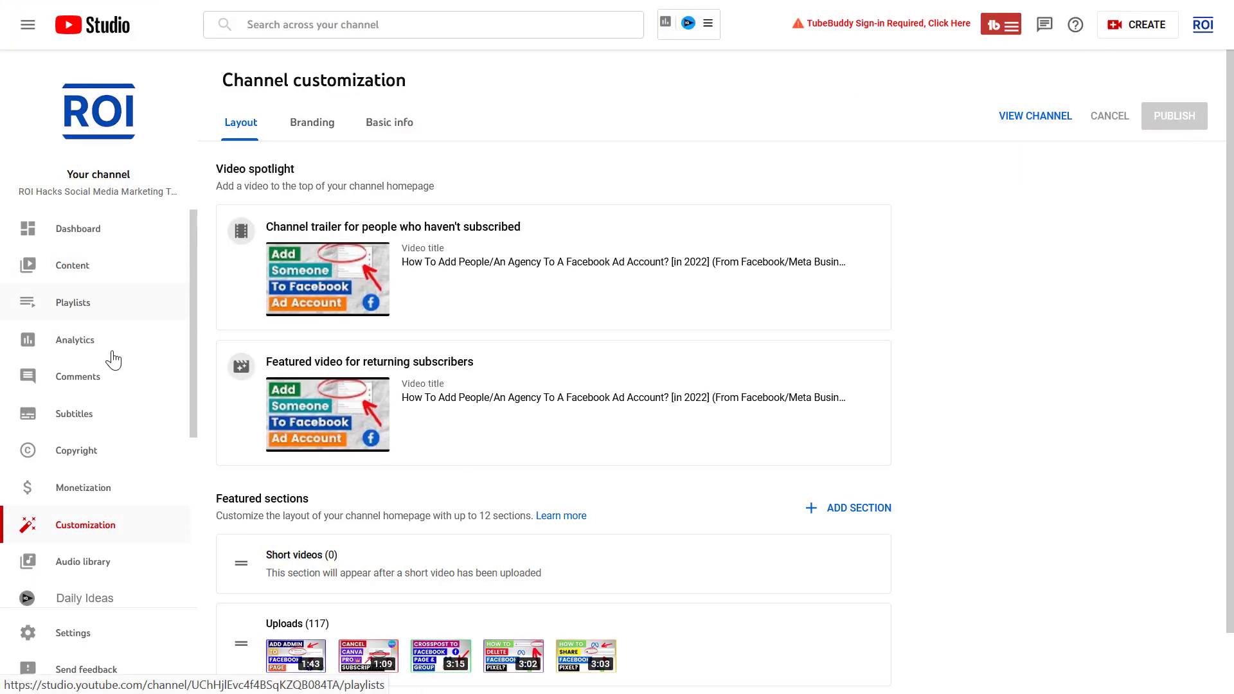
Go from Channel customization to the Channel content list of uploaded videos
{"action": "left_click", "coordinate": [72, 266]}
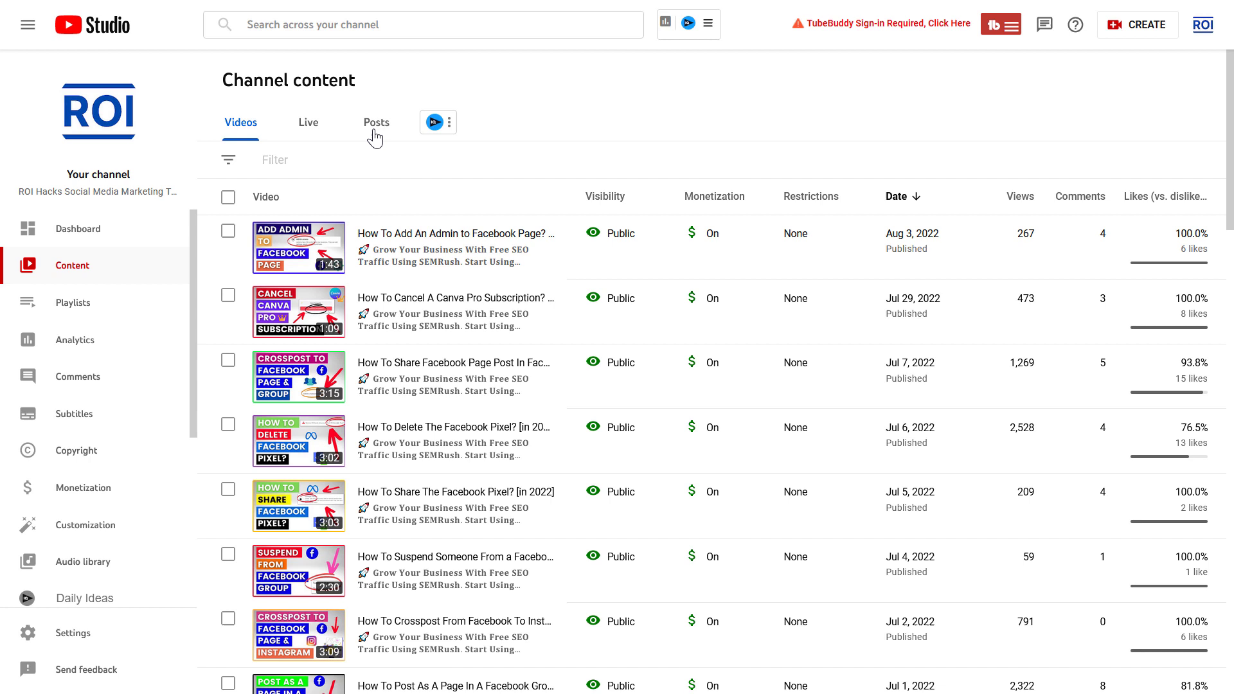
Show the Posts tab listing the scheduled poll and the published image post
{"action": "left_click", "coordinate": [376, 122]}
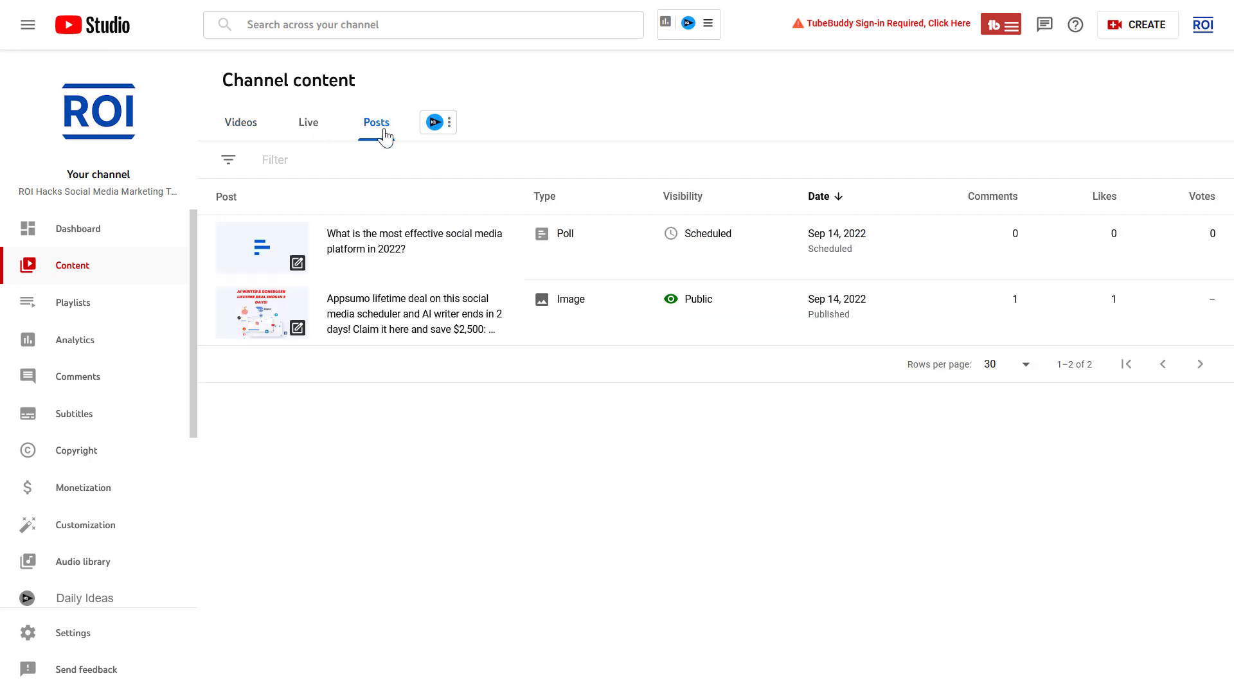
{"action": "mouse_move", "coordinate": [388, 480]}
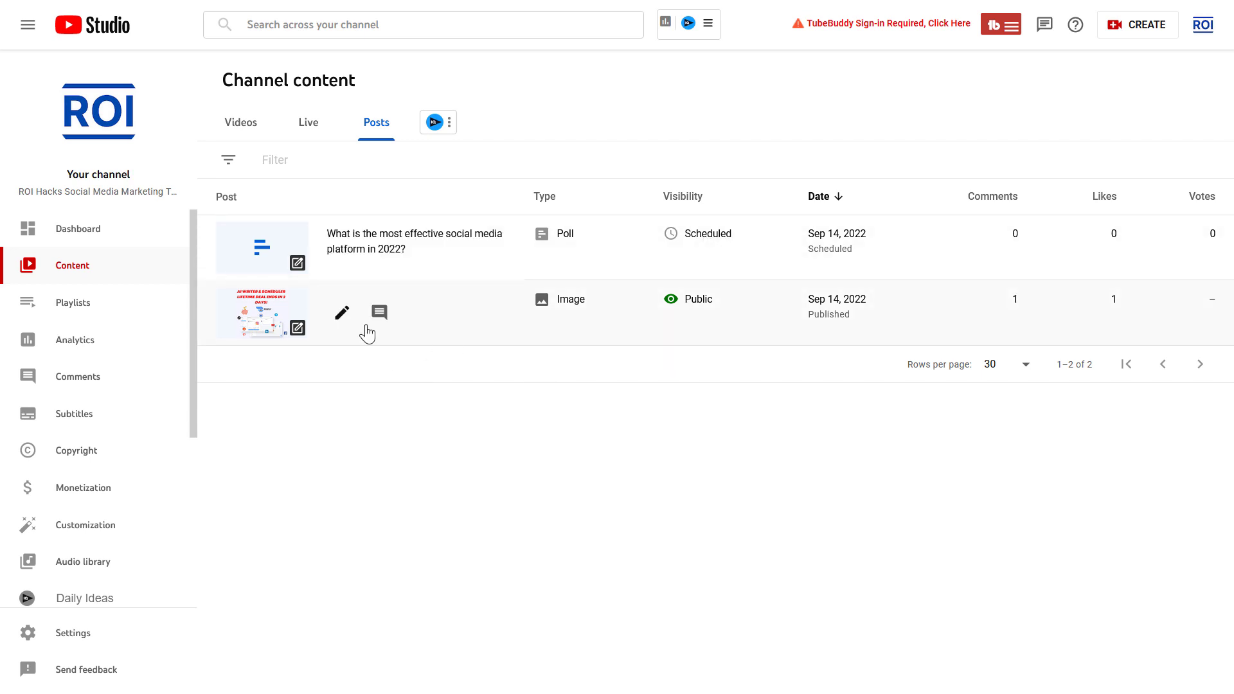
Change the Appsumo lifetime deal post's text to read 'AppSumo' and save it
{"action": "left_click", "coordinate": [341, 312]}
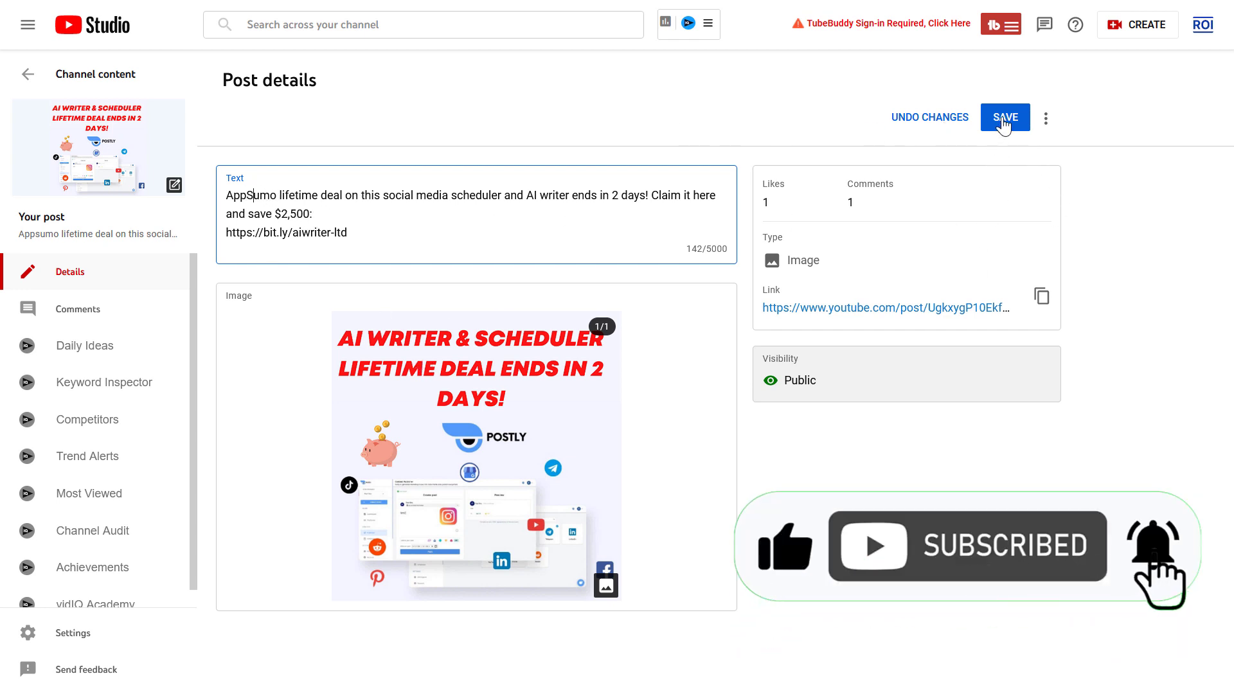
{"action": "left_click", "coordinate": [1005, 117]}
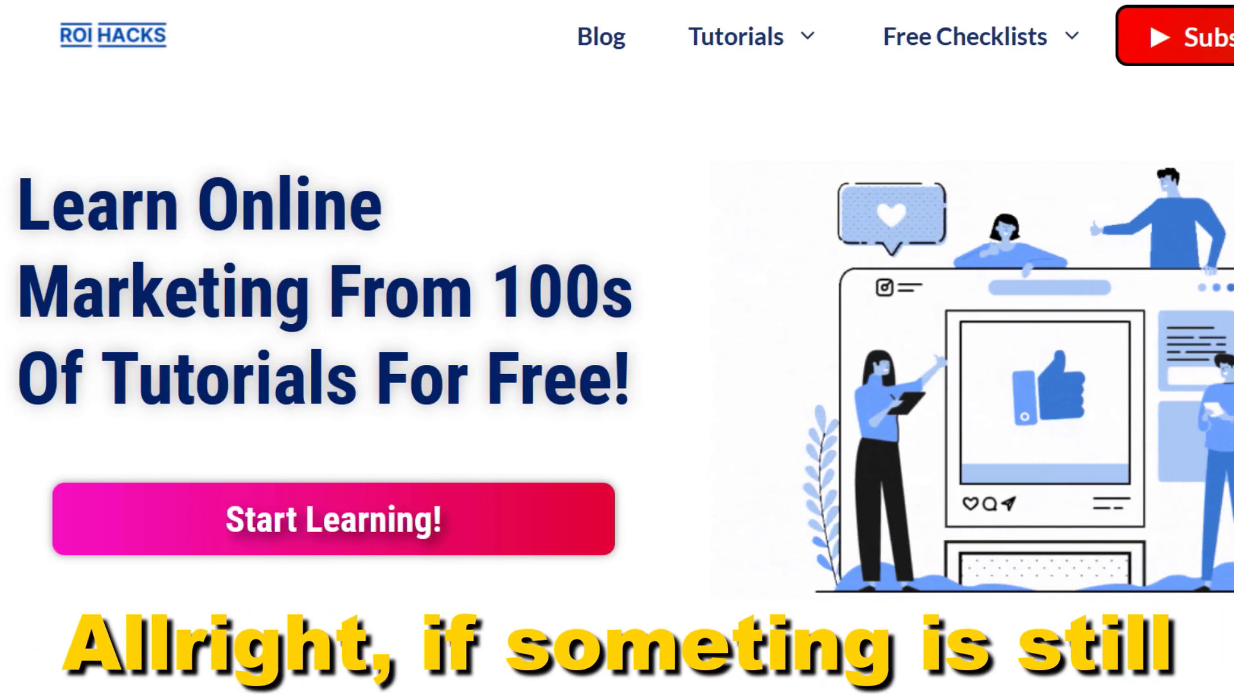
{"action": "scroll", "scroll_direction": "down", "scroll_amount": 3}
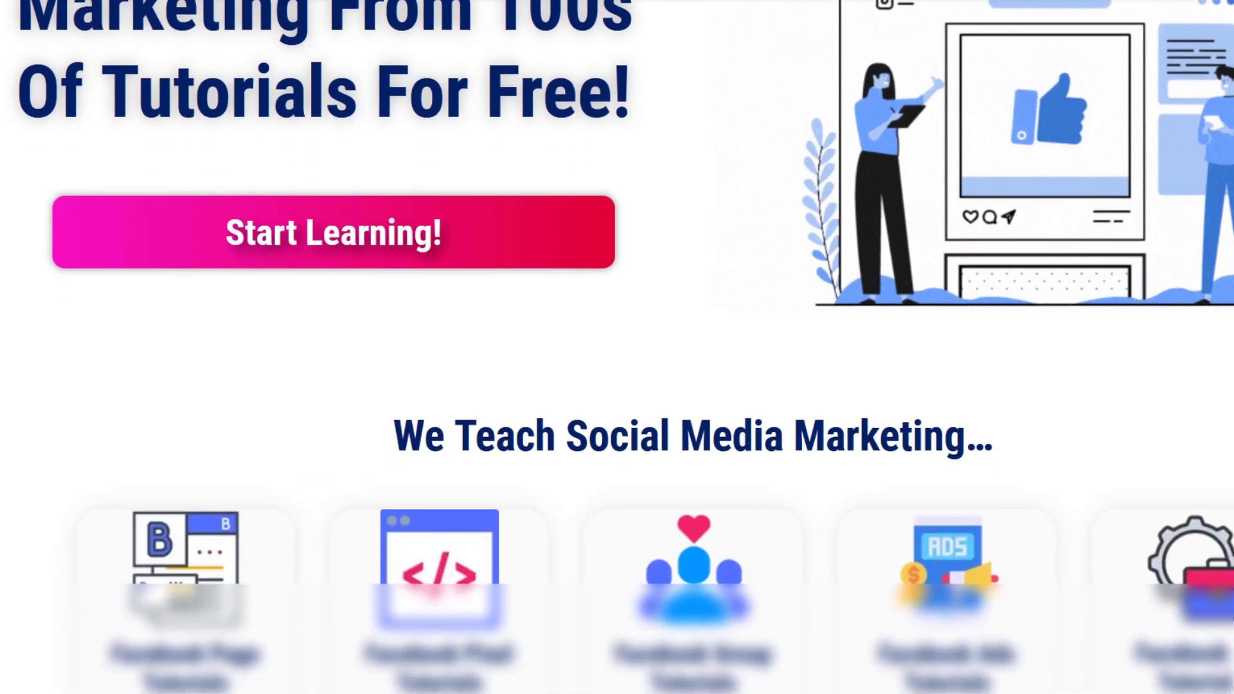
{"action": "scroll", "scroll_direction": "down", "scroll_amount": 3}
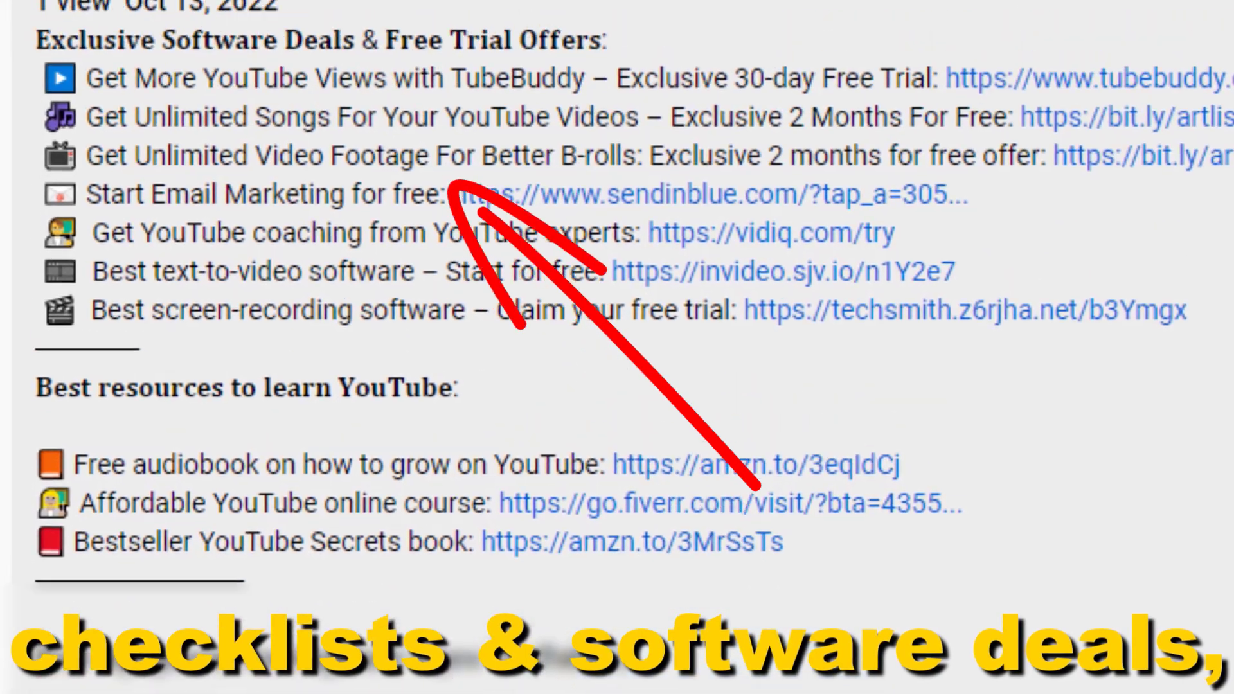
{"action": "scroll", "scroll_direction": "down", "scroll_amount": 3}
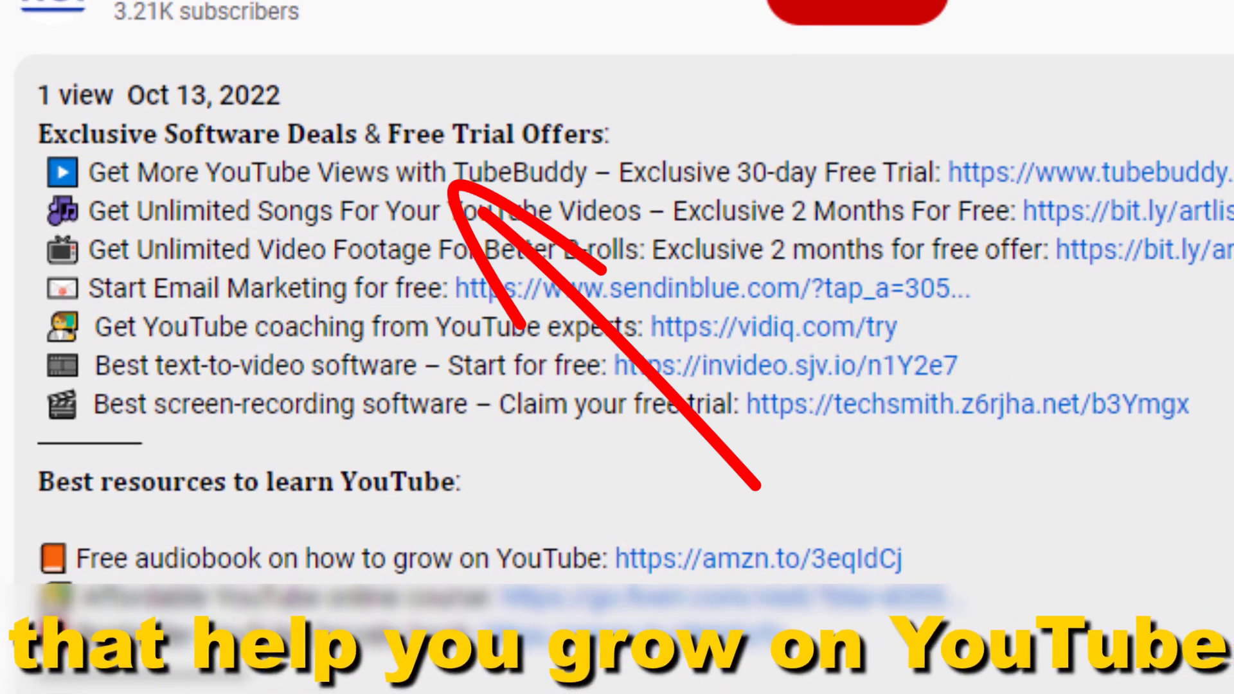